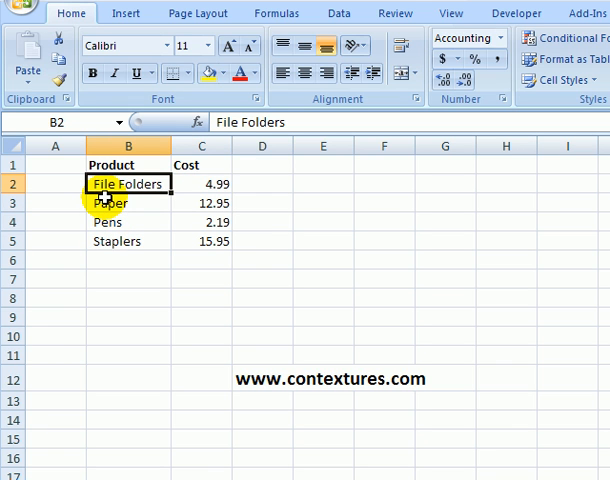
pyautogui.moveTo(118, 258)
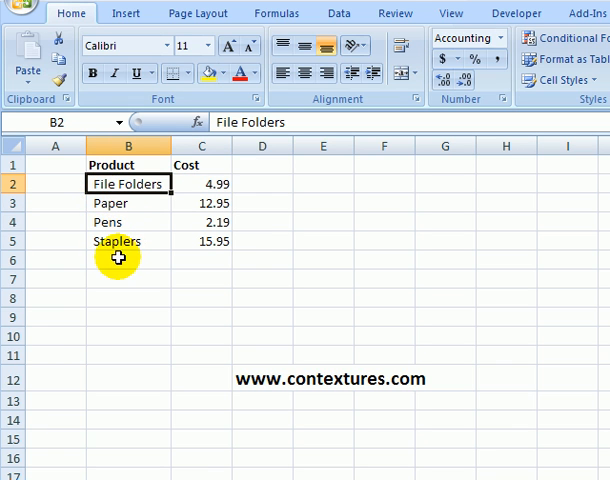
# - Enter Pencil in B6 with a price of 4.59 below Staplers
pyautogui.click(128, 261)
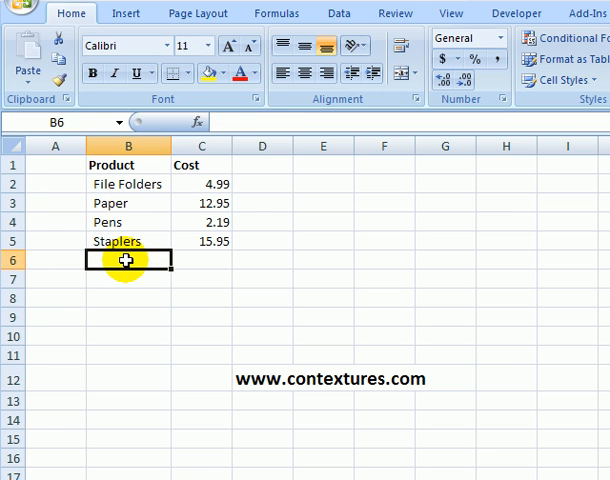
pyautogui.write('Pens')
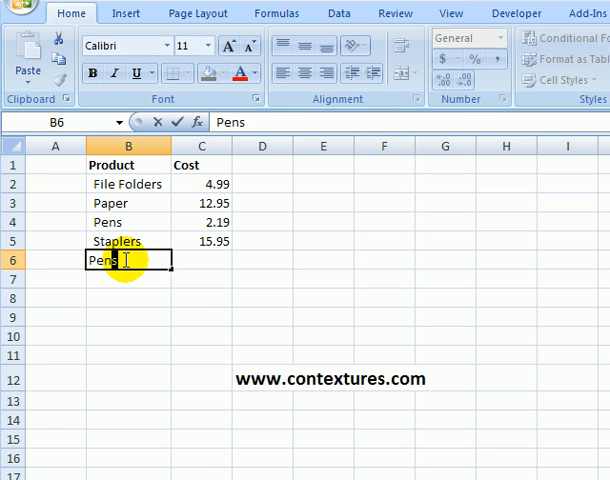
pyautogui.press('Tab')
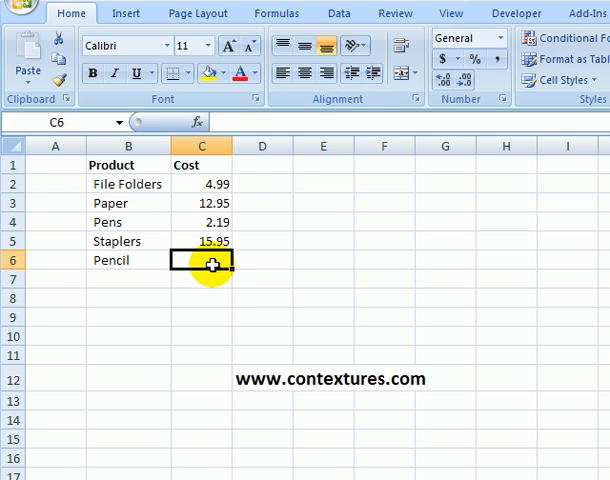
pyautogui.moveTo(268, 321)
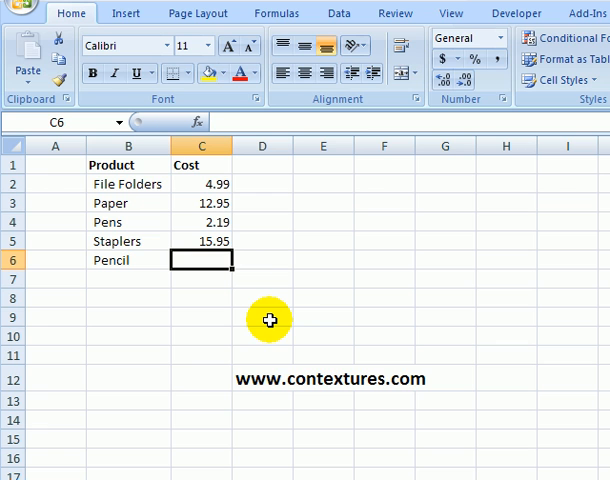
pyautogui.write('4.')
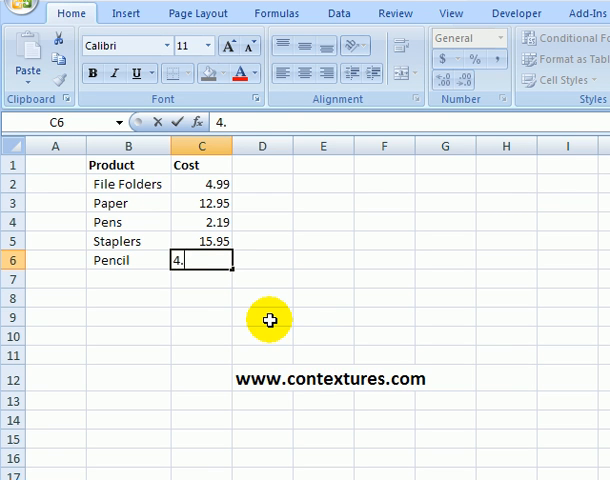
pyautogui.press('Return')
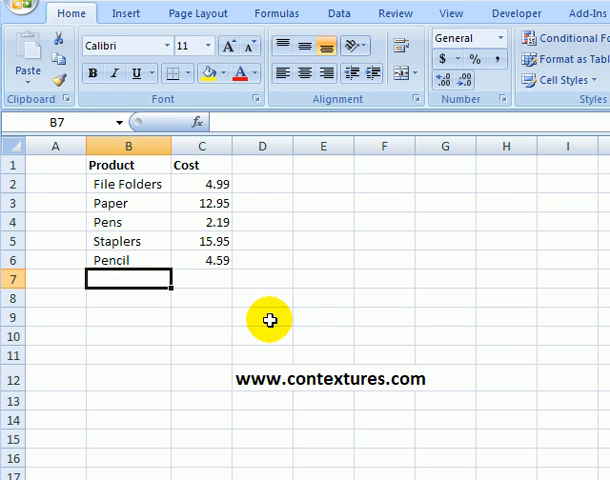
pyautogui.moveTo(140, 261)
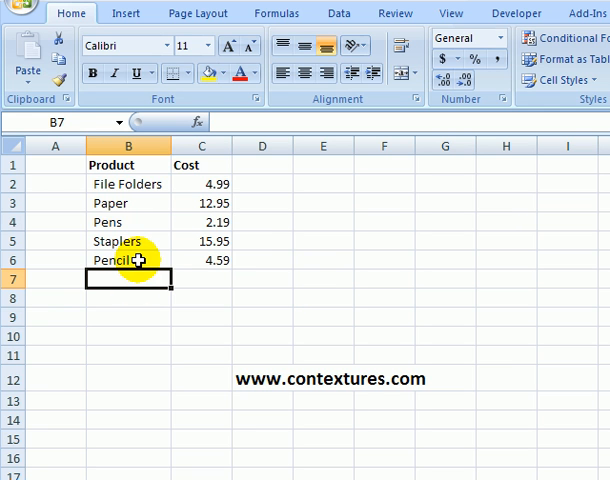
pyautogui.click(123, 122)
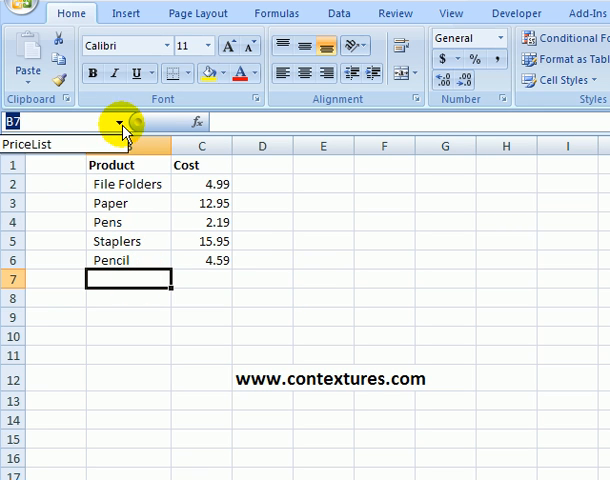
pyautogui.click(124, 122)
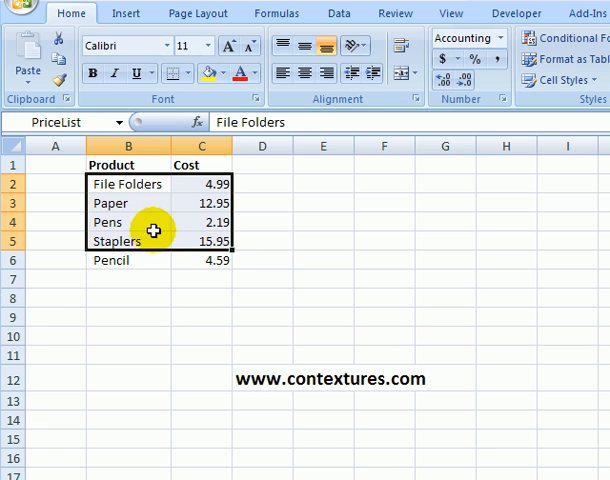
pyautogui.moveTo(128, 261)
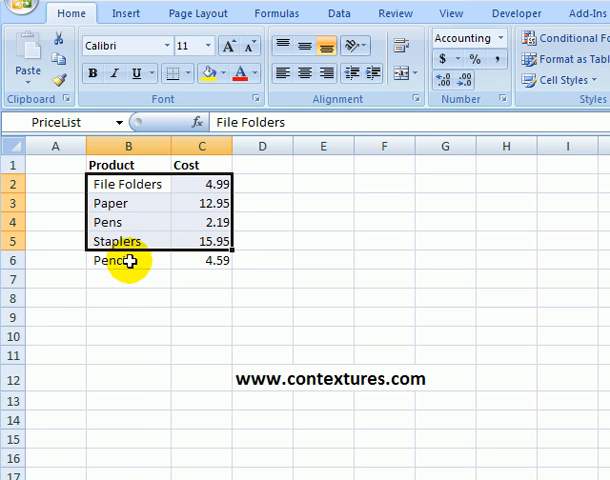
pyautogui.moveTo(141, 275)
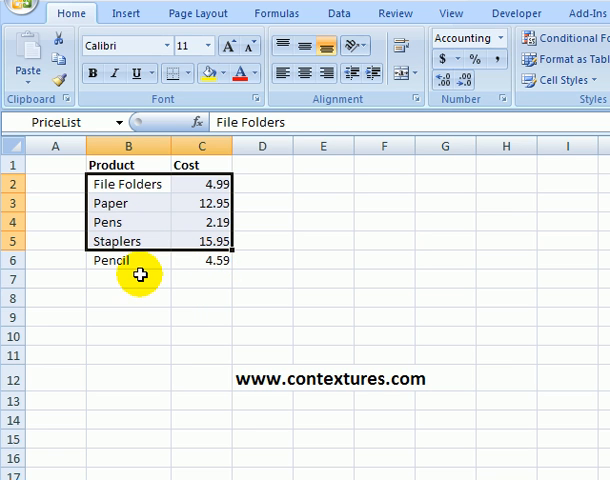
pyautogui.moveTo(205, 259)
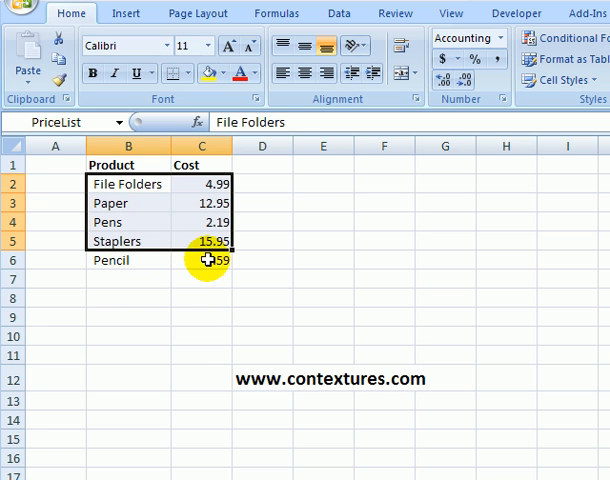
pyautogui.click(124, 184)
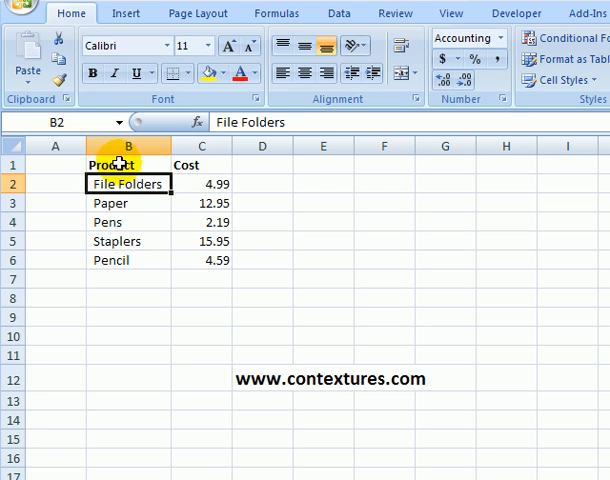
# - Select the Product heading B1 and start Define Name from the Formulas tab
pyautogui.click(129, 164)
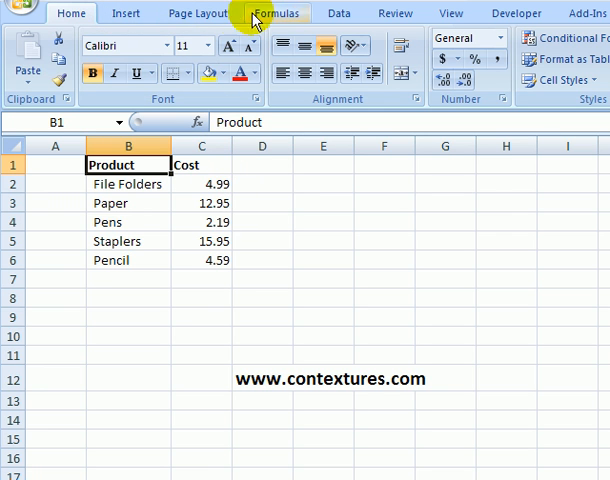
pyautogui.click(274, 12)
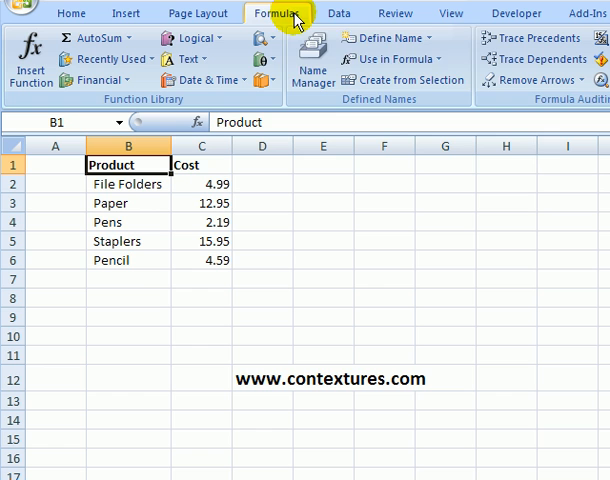
pyautogui.moveTo(388, 38)
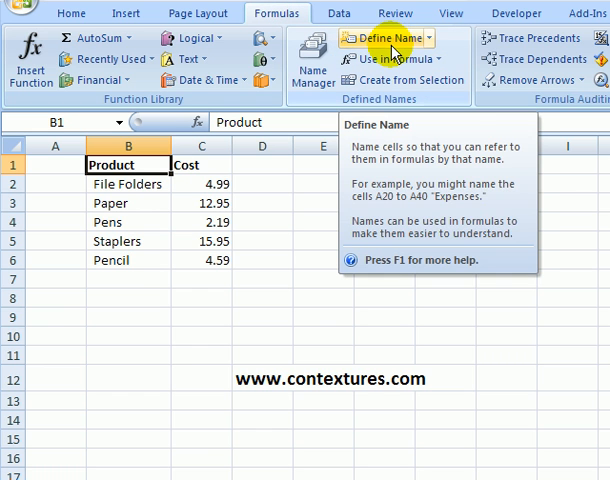
pyautogui.click(384, 38)
pyautogui.write('P')
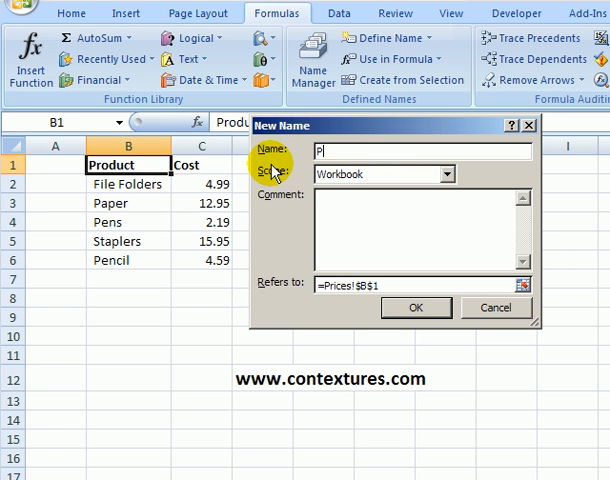
# - Name the range PriceListDynamic and start Refers to with =offset( on Prices!$B$1
pyautogui.write('rice')
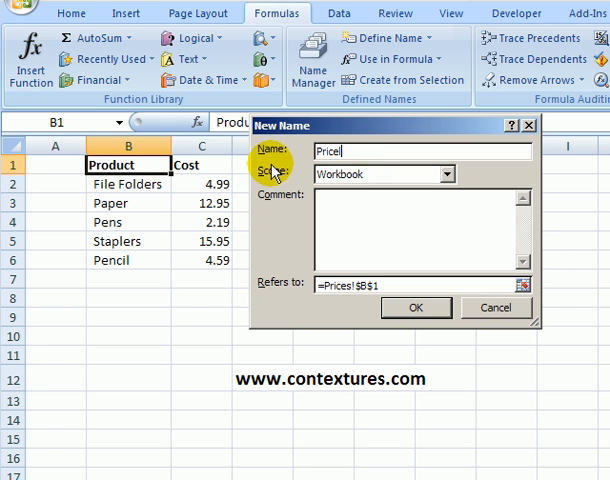
pyautogui.write('L')
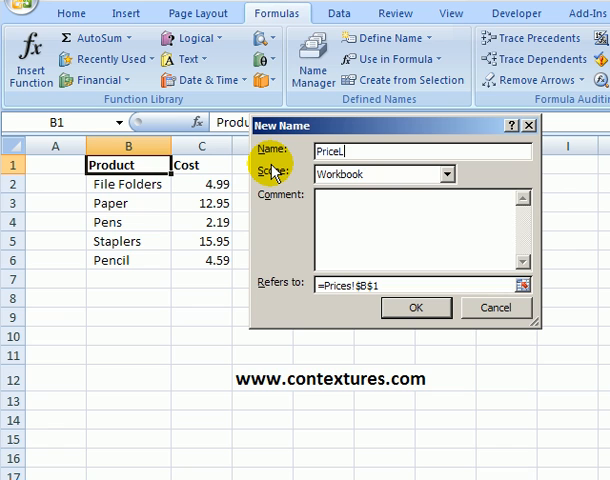
pyautogui.write('istDyn')
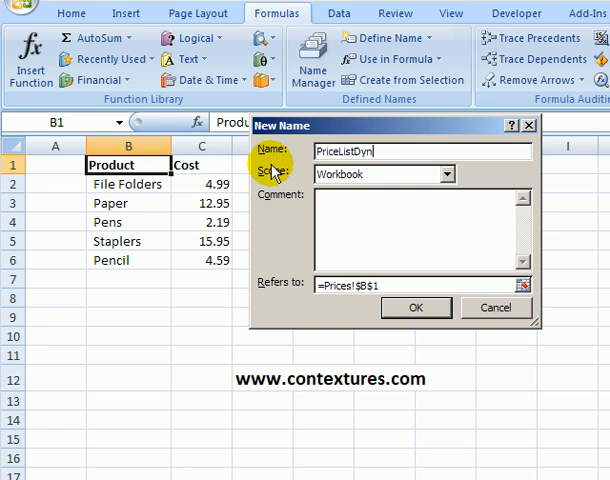
pyautogui.write('amic')
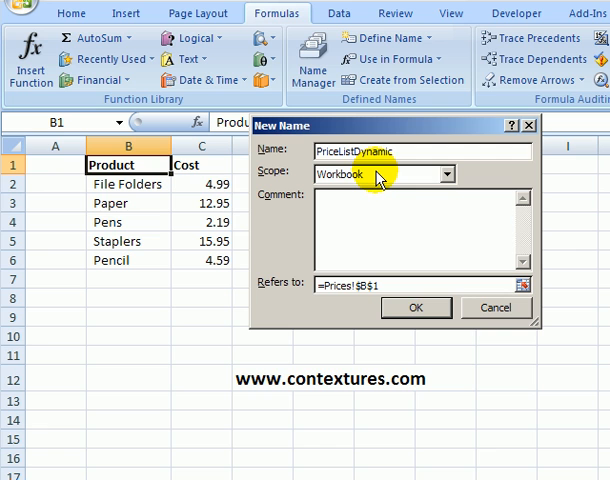
pyautogui.moveTo(388, 286)
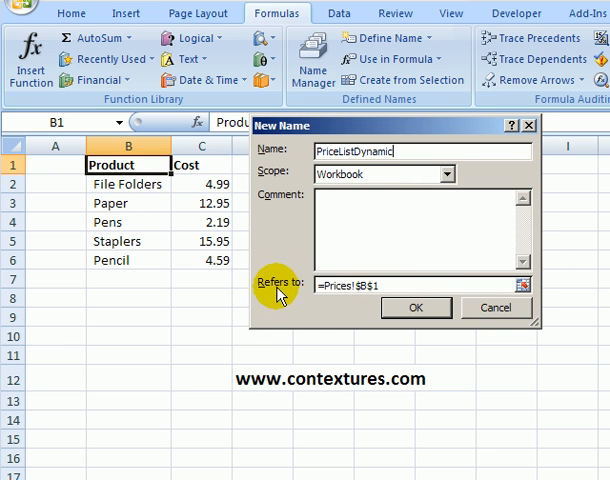
pyautogui.moveTo(378, 283)
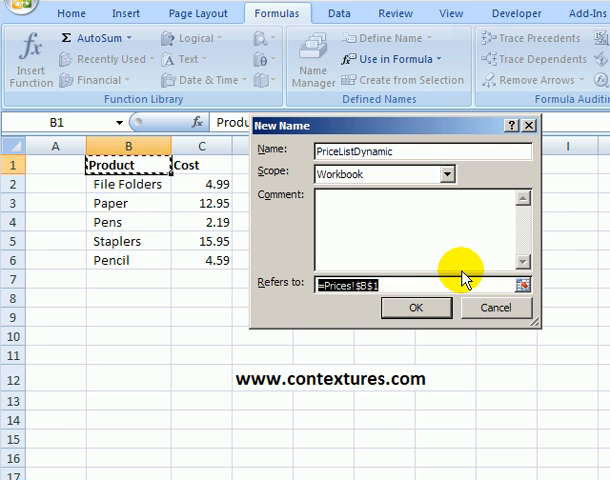
pyautogui.moveTo(428, 278)
pyautogui.write('=')
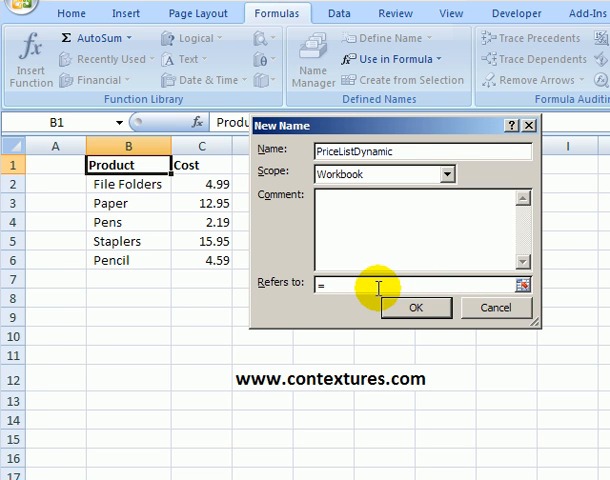
pyautogui.write('o')
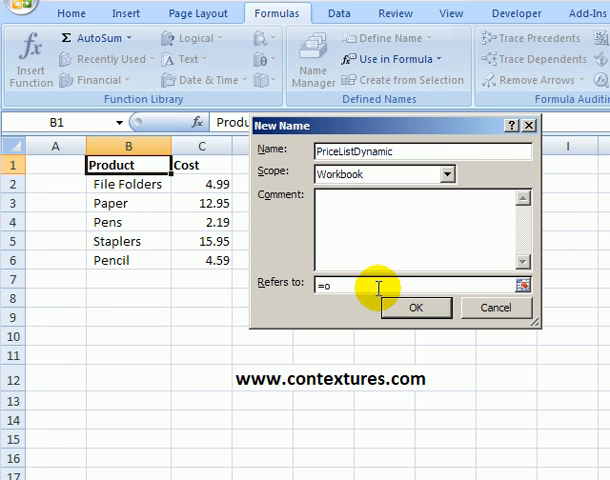
pyautogui.write('ffset(')
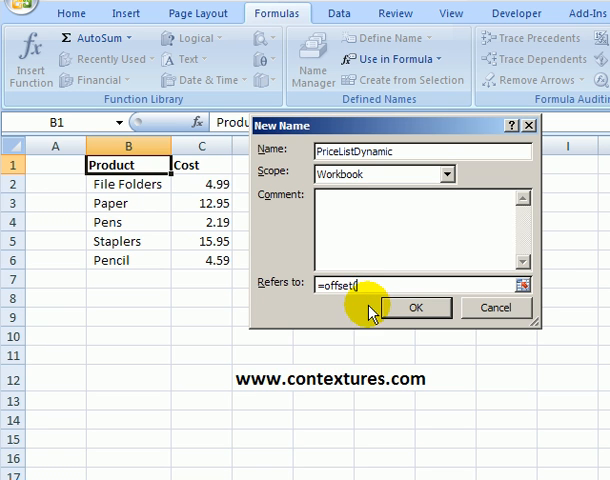
pyautogui.moveTo(355, 312)
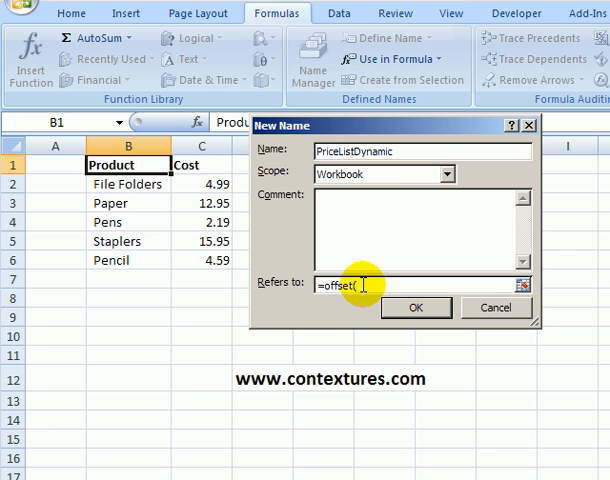
pyautogui.moveTo(163, 187)
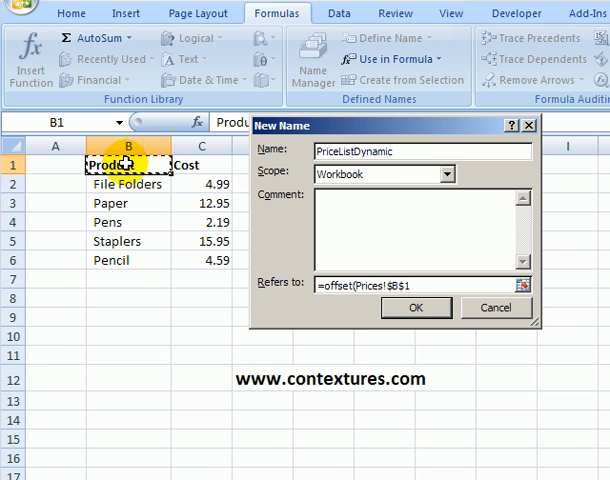
pyautogui.moveTo(410, 264)
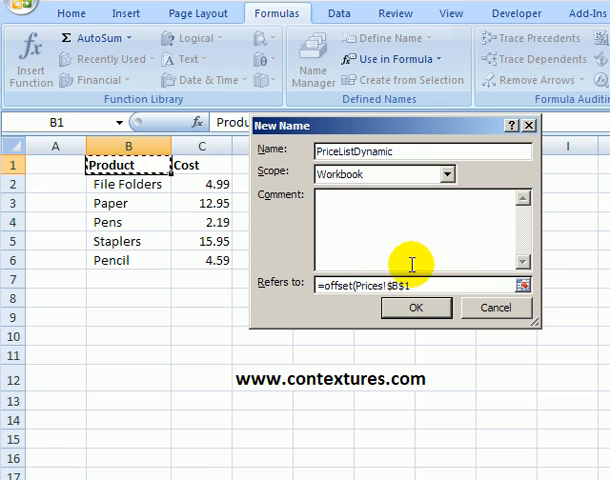
pyautogui.moveTo(428, 283)
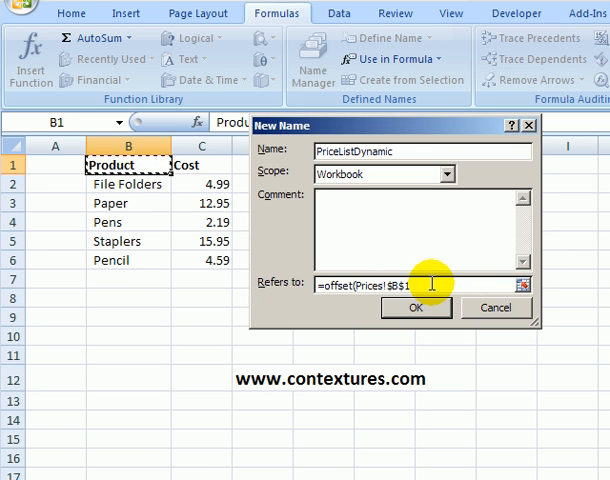
# - Add row offset 1 and column offset 0 after Prices!$B$1 in the formula
pyautogui.write(',')
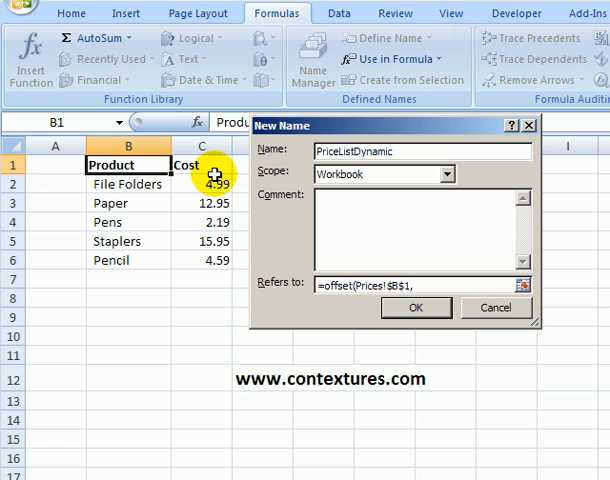
pyautogui.moveTo(110, 183)
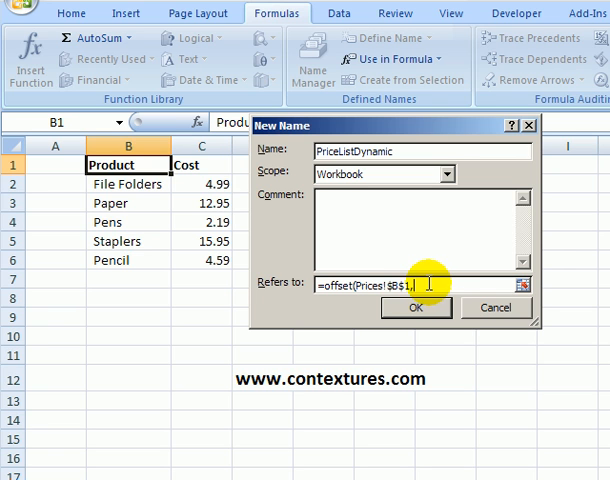
pyautogui.write('1')
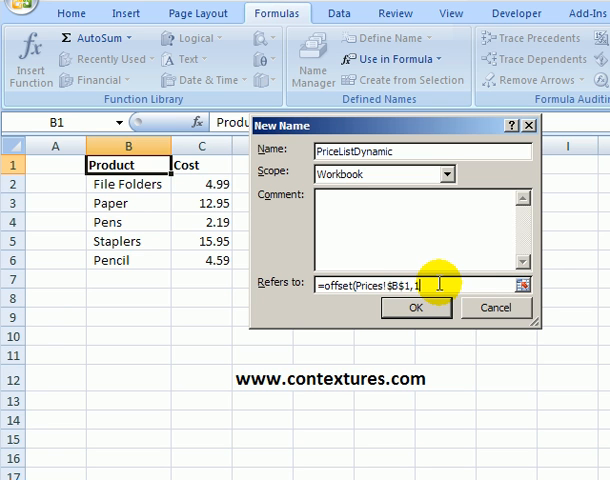
pyautogui.write(',')
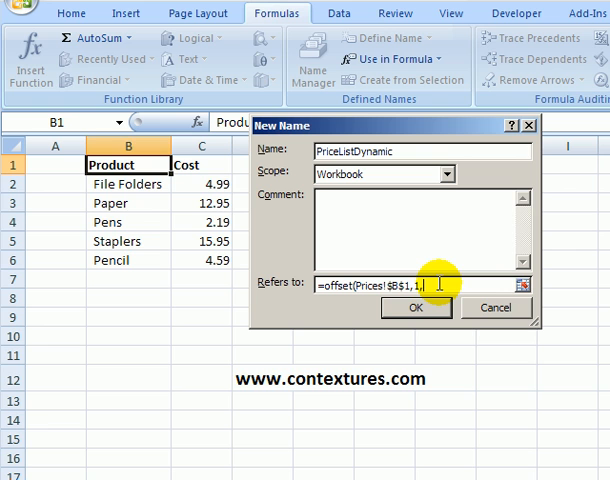
pyautogui.write('0,')
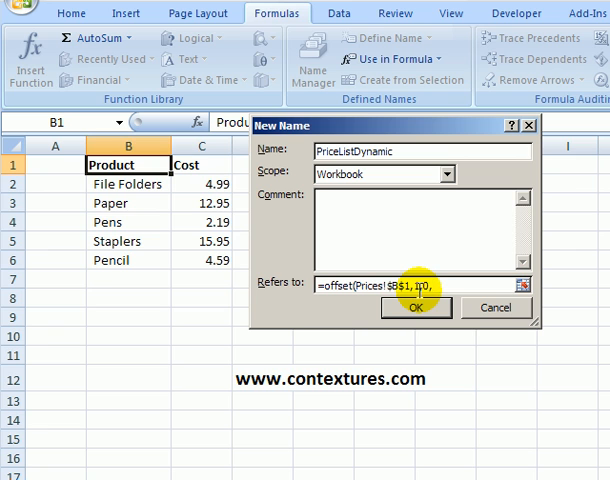
# - Complete the formula with counta(Prices!$B:$B)-1 height and width 2, then confirm
pyautogui.write('count')
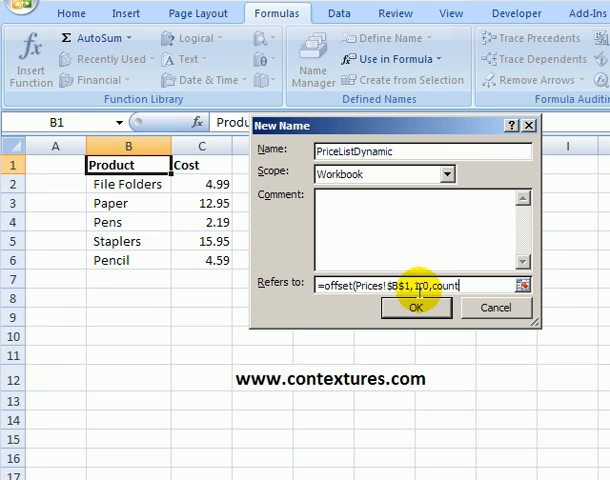
pyautogui.write('a(Prices!$B:$B)-')
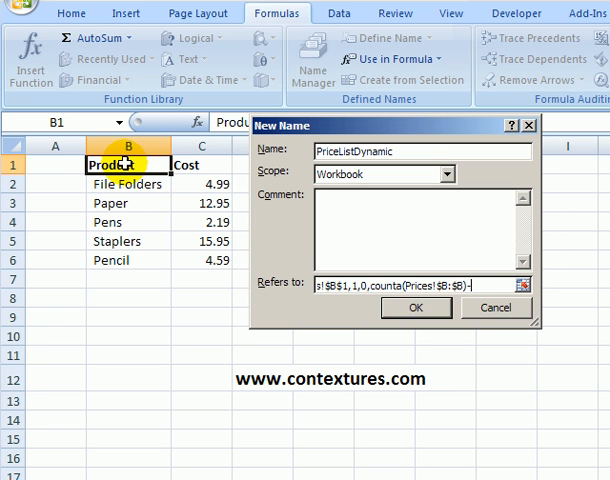
pyautogui.write('1,')
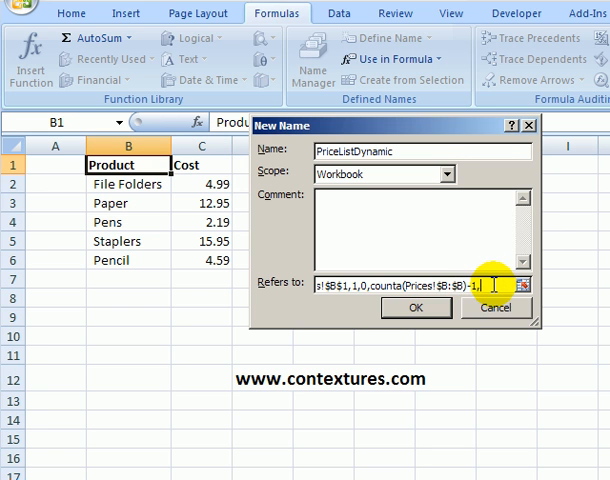
pyautogui.moveTo(203, 210)
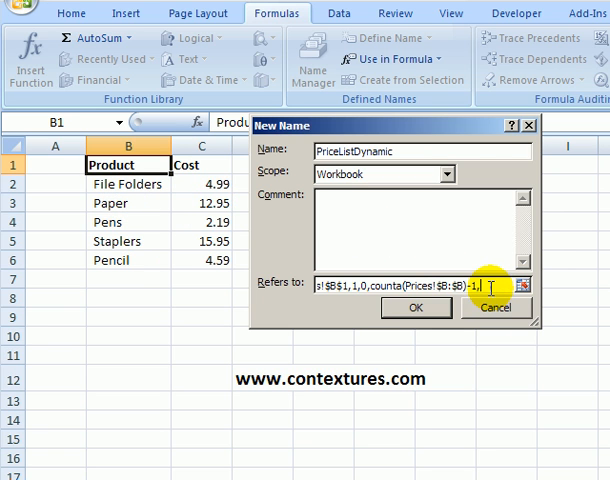
pyautogui.write('2)')
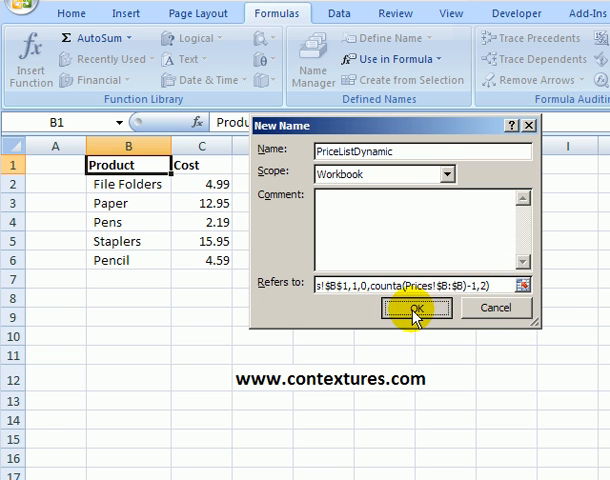
pyautogui.click(415, 307)
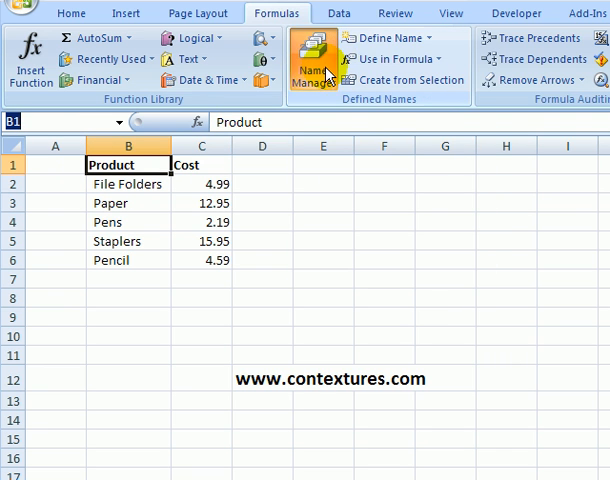
pyautogui.click(312, 68)
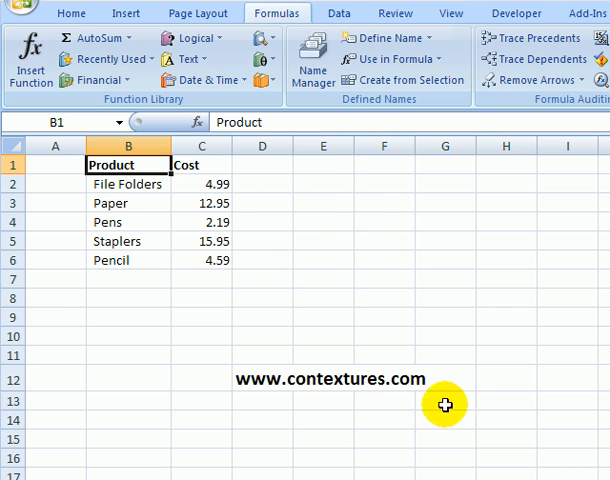
# - Enter Desk in B7 with a cost of 100
pyautogui.click(127, 278)
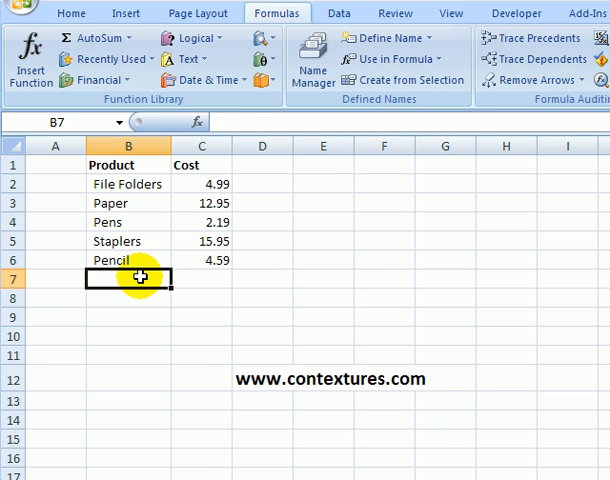
pyautogui.write('Desk')
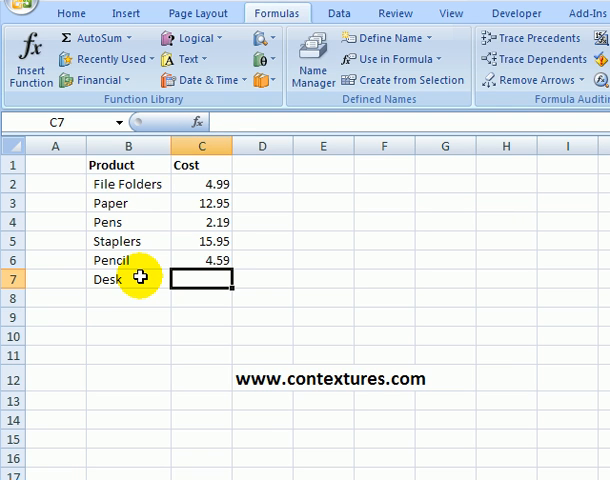
pyautogui.write('100')
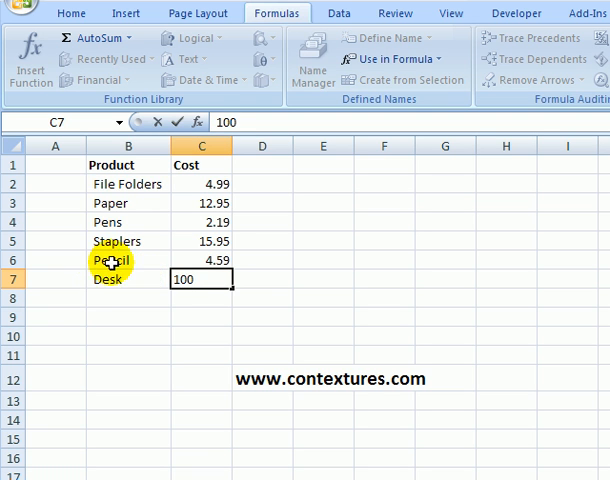
pyautogui.press('Return')
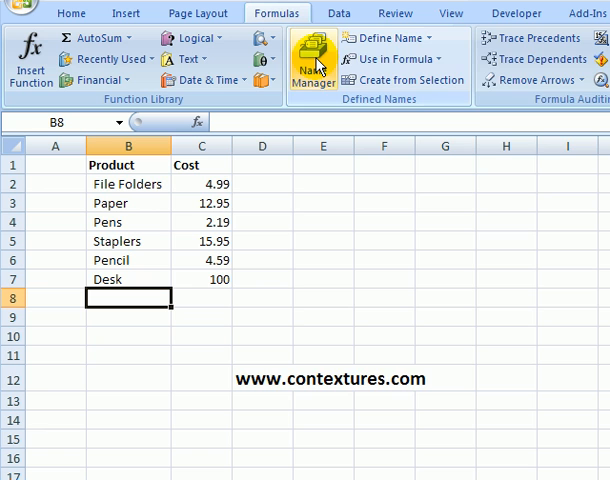
# - Open Name Manager and select PriceListDynamic to view its OFFSET formula
pyautogui.click(313, 62)
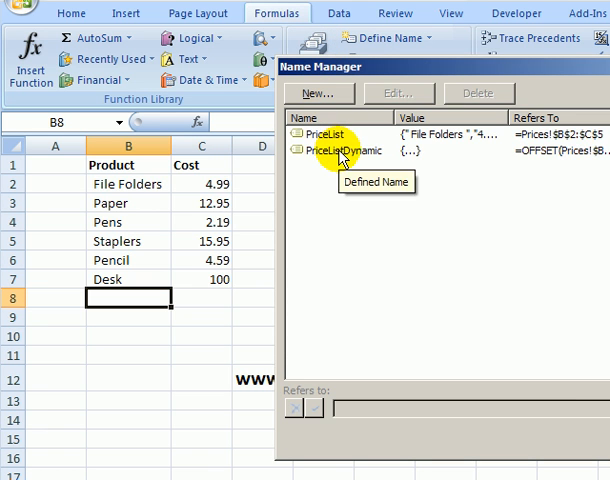
pyautogui.click(345, 150)
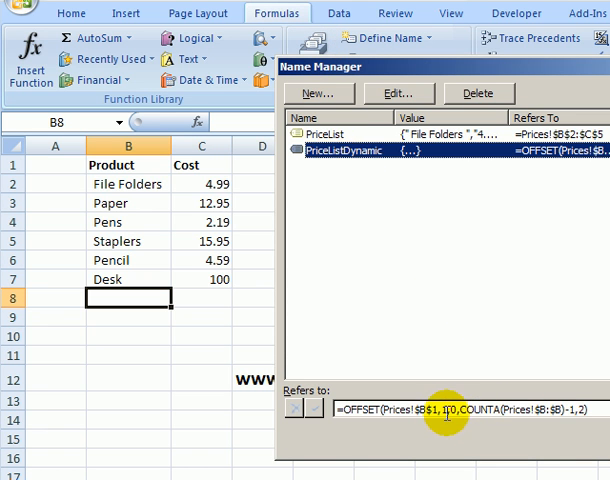